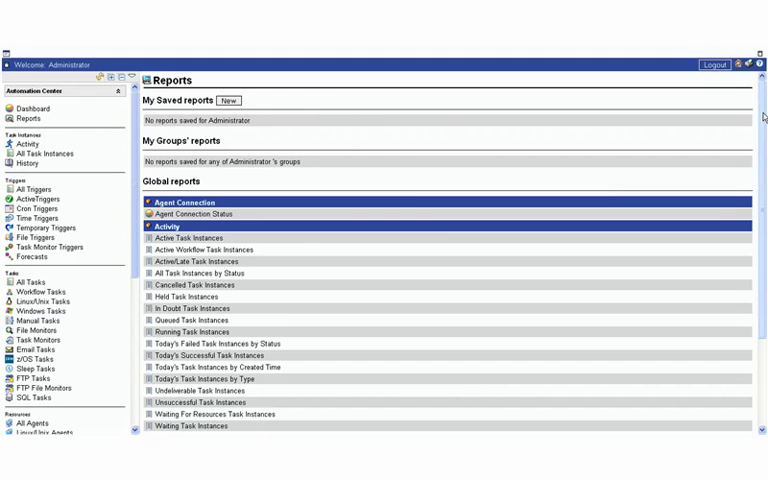
Step: Create a new saved report named 'Video Sample Report' with visibility set to Everyone
scroll("down", 3)
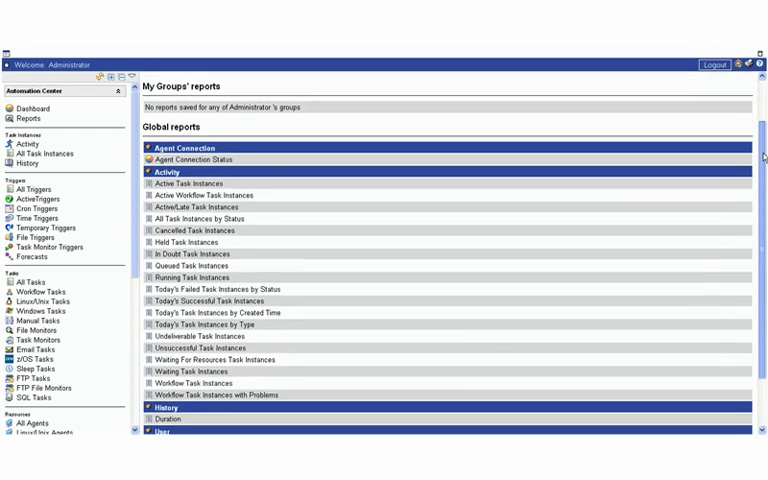
scroll("down", 3)
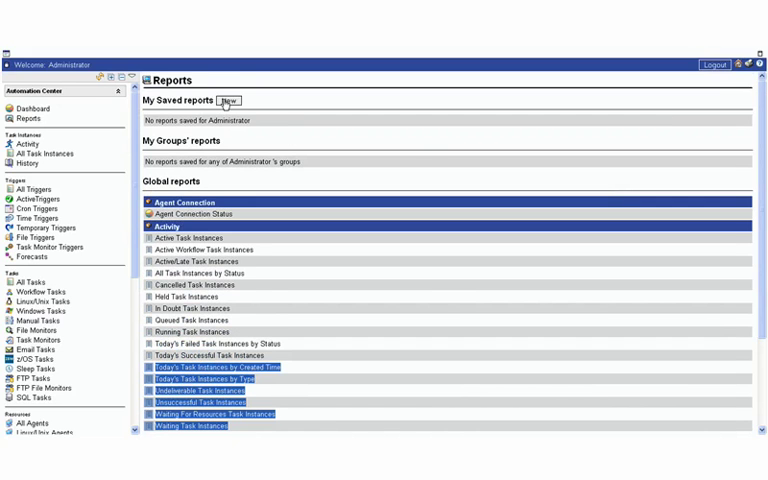
left_click(229, 99)
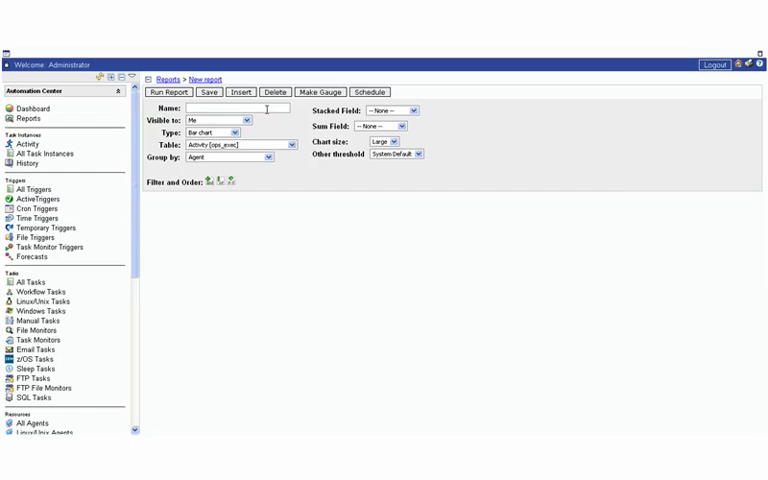
type("Video")
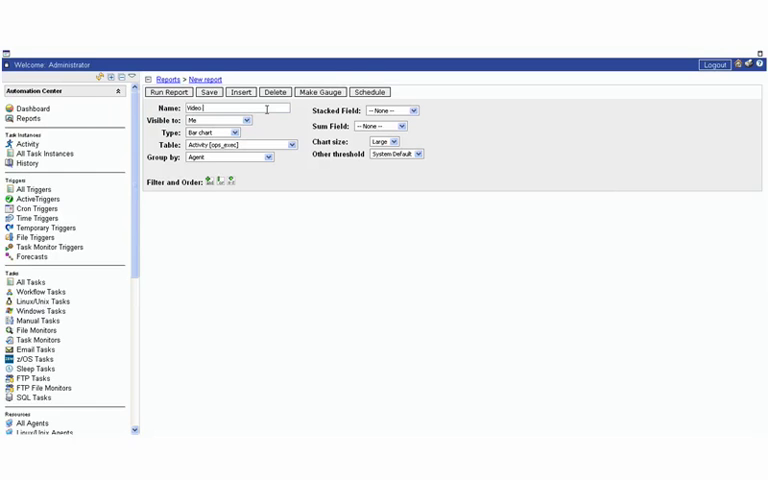
type("Sample Report")
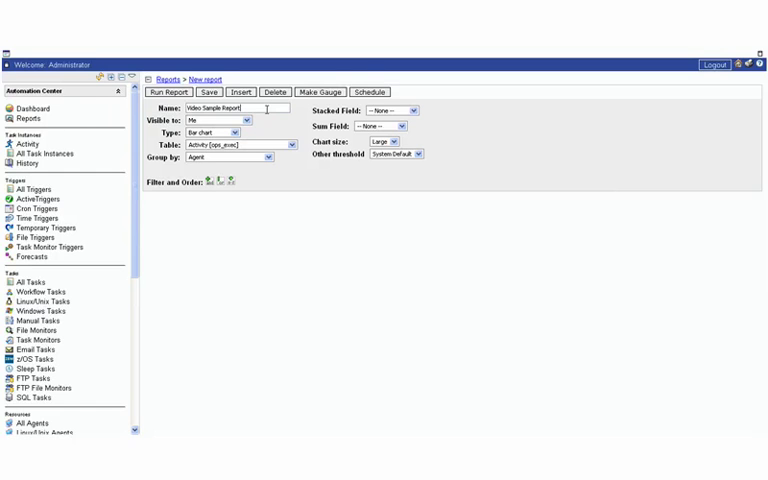
left_click(215, 120)
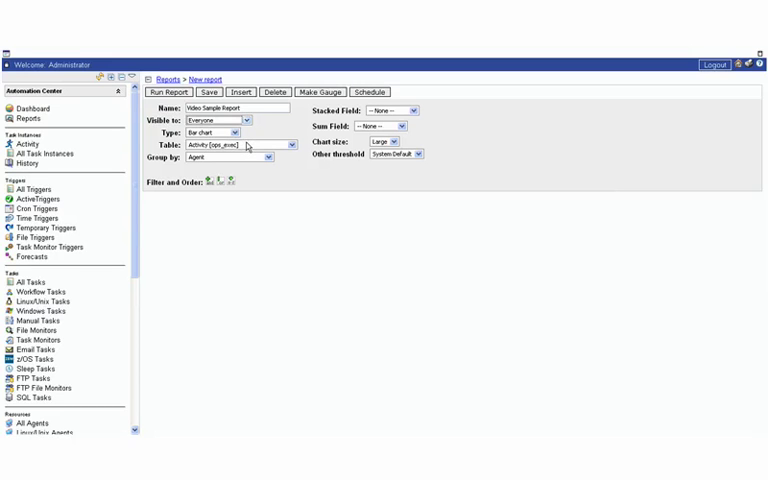
Step: Set the report type to Pie chart, group by Type, and start a run
left_click(232, 131)
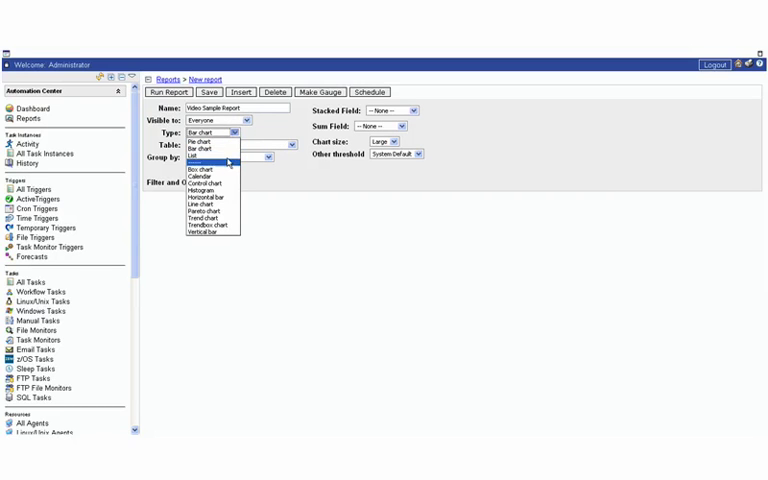
mouse_move(200, 141)
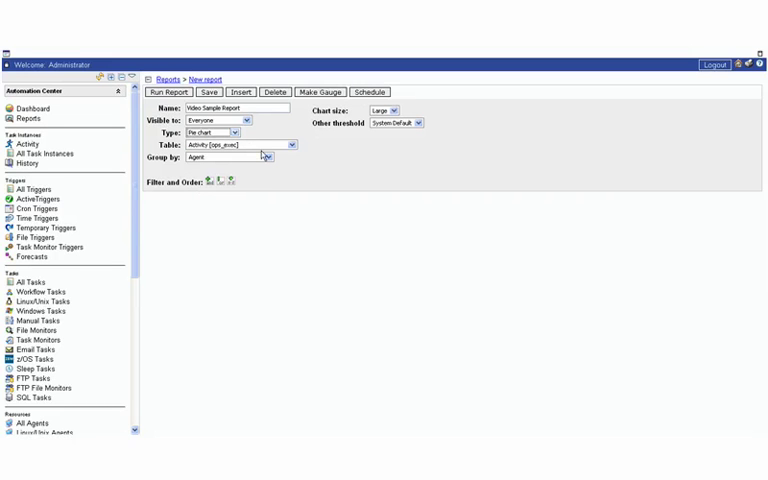
left_click(266, 157)
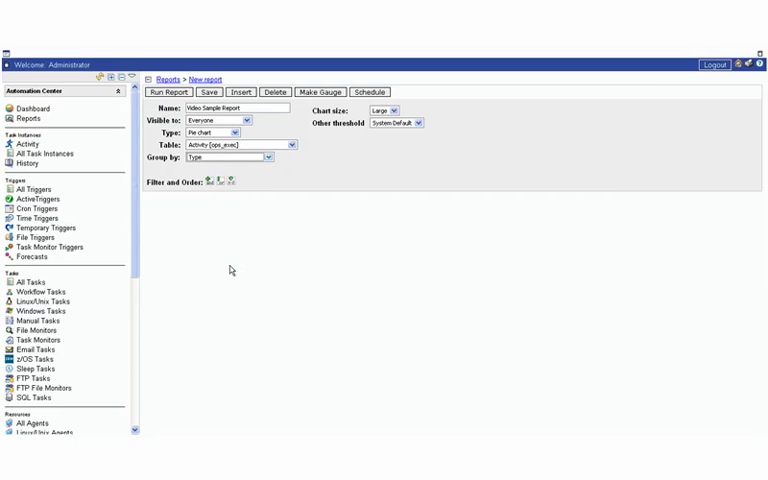
left_click(169, 92)
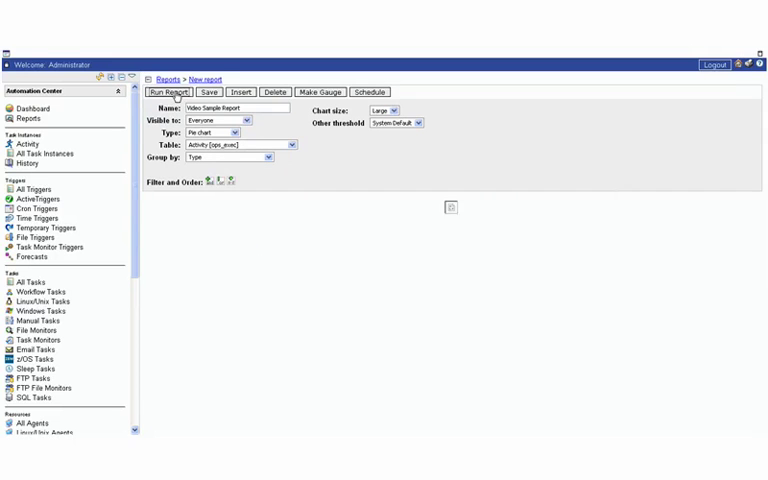
Step: Render the pie chart of task instances by type and save the report
left_click(169, 92)
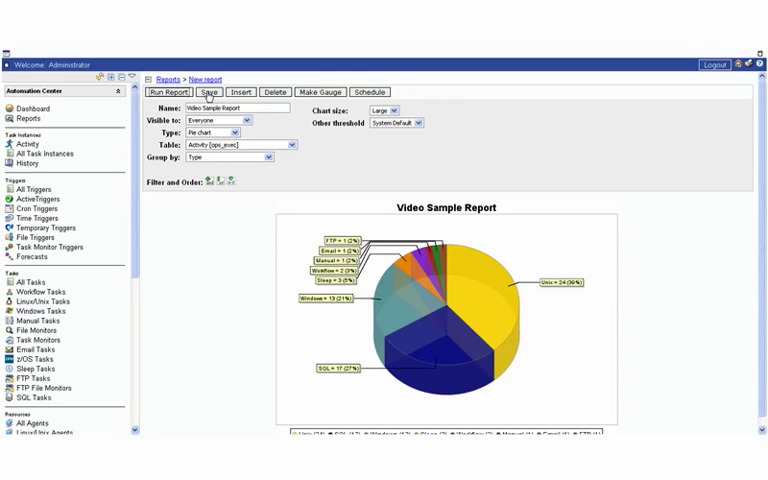
left_click(212, 91)
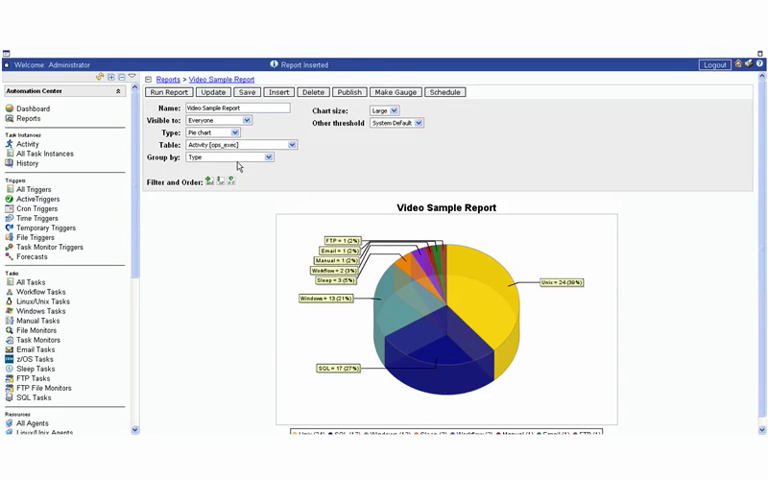
mouse_move(508, 277)
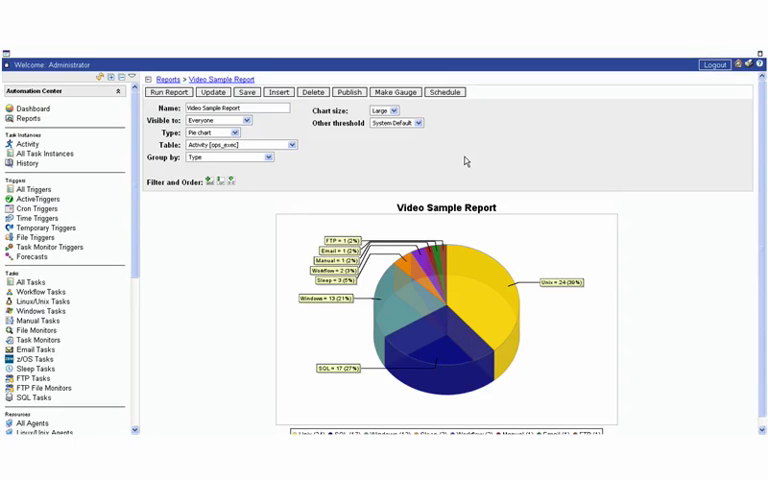
mouse_move(254, 170)
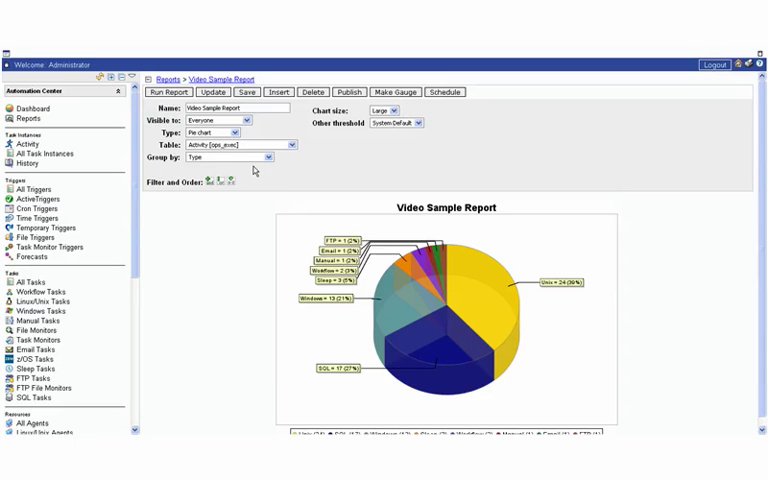
mouse_move(258, 157)
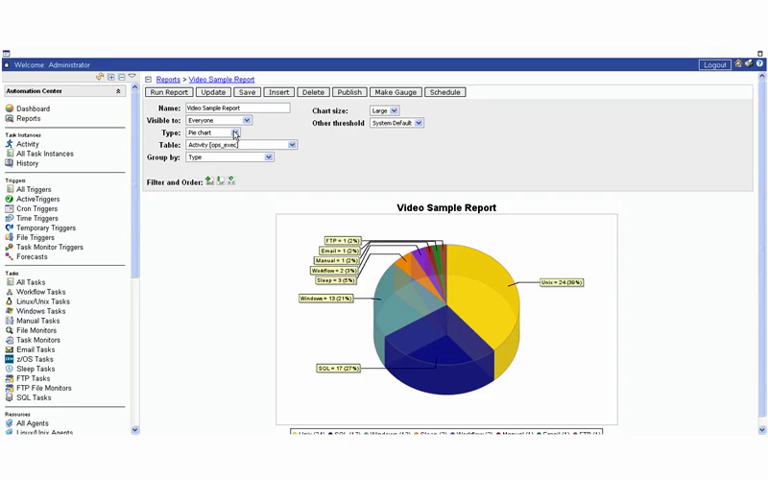
Step: Switch the report type to List and rerun it with the six selected columns
left_click(234, 132)
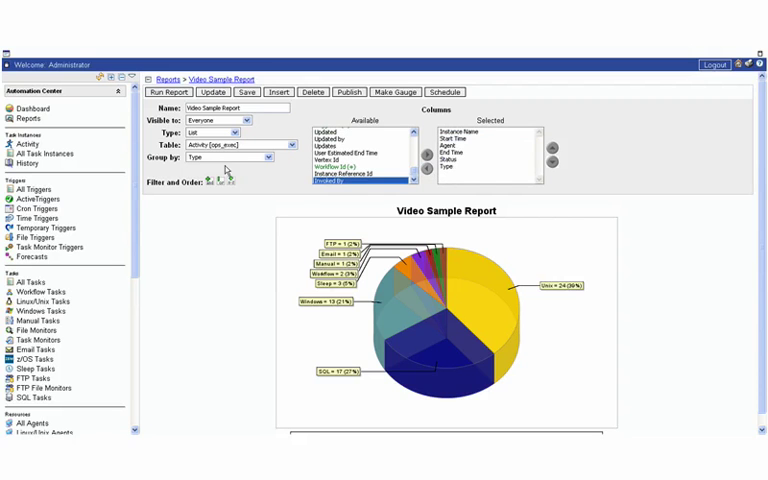
left_click(169, 92)
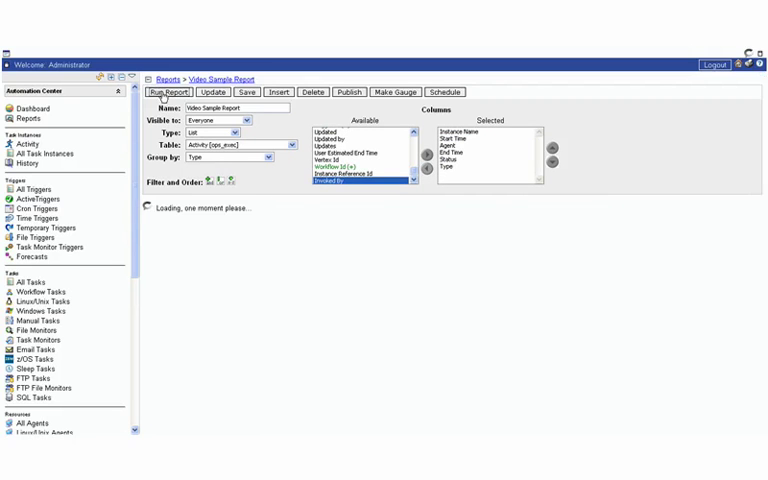
Step: Expand the Workflow group, then set Group by to None for an ungrouped list
left_click(168, 91)
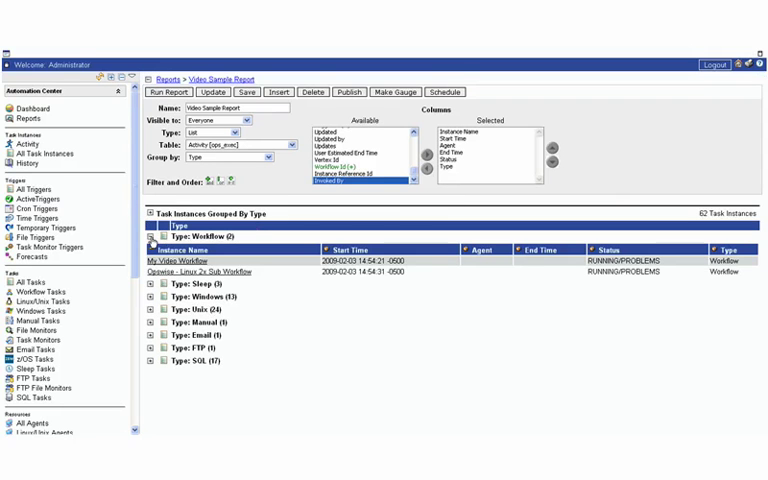
left_click(150, 280)
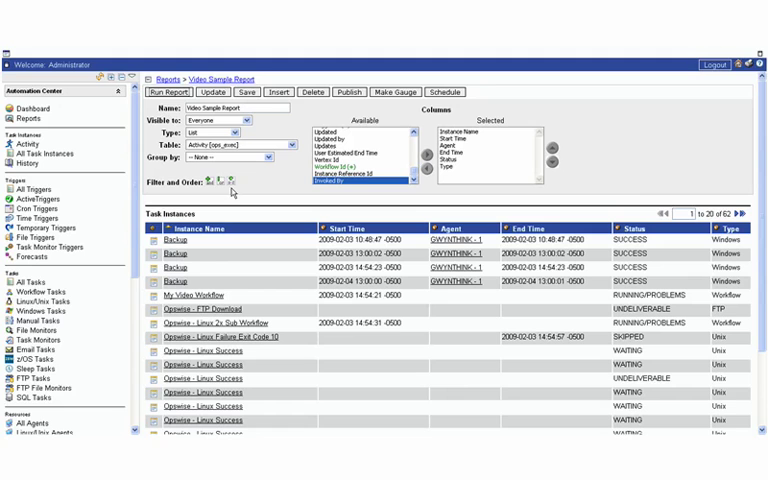
mouse_move(224, 185)
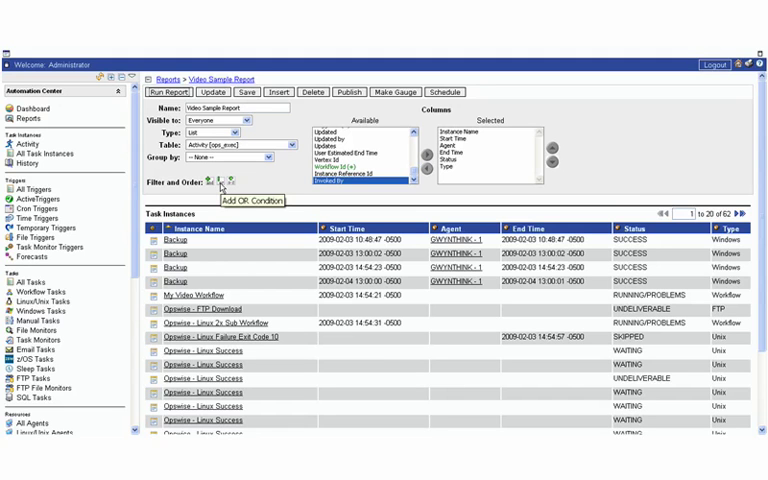
mouse_move(222, 185)
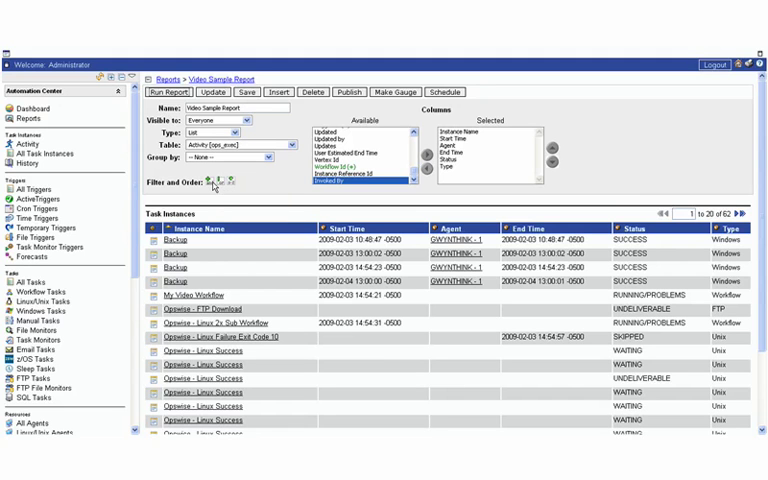
Step: Add the AND condition 'Type is not Unix' and save the 38-instance report
left_click(212, 182)
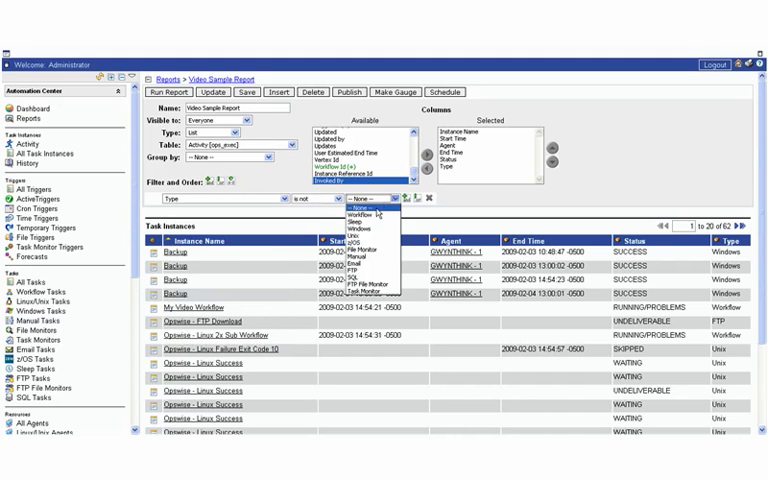
left_click(355, 218)
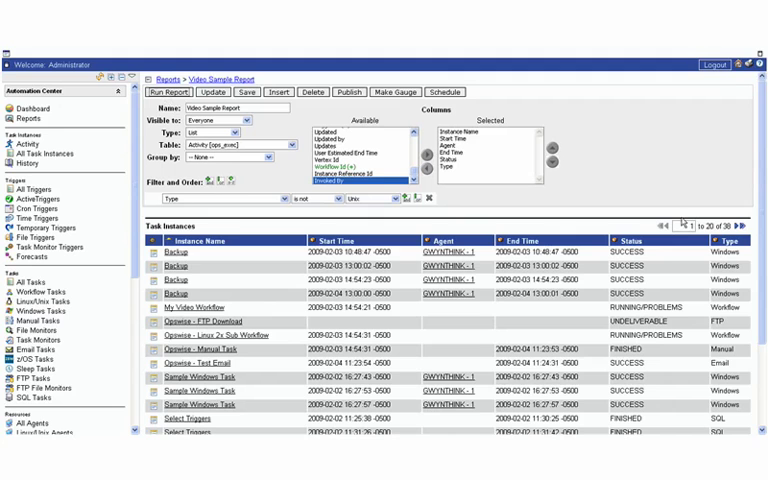
mouse_move(728, 227)
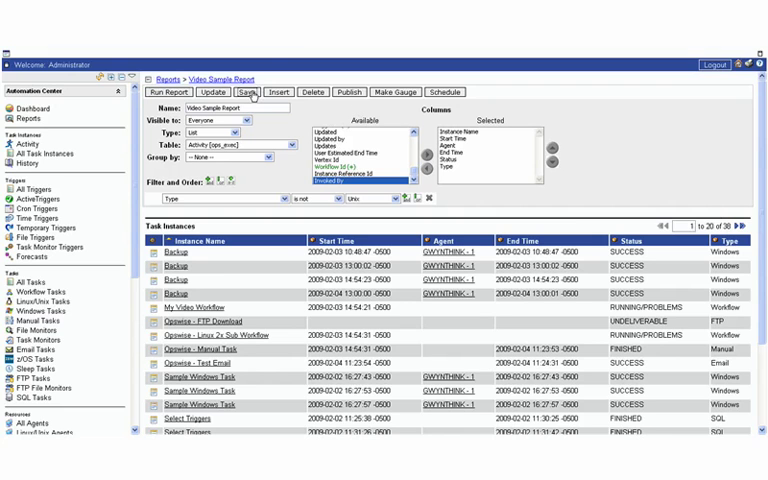
left_click(251, 90)
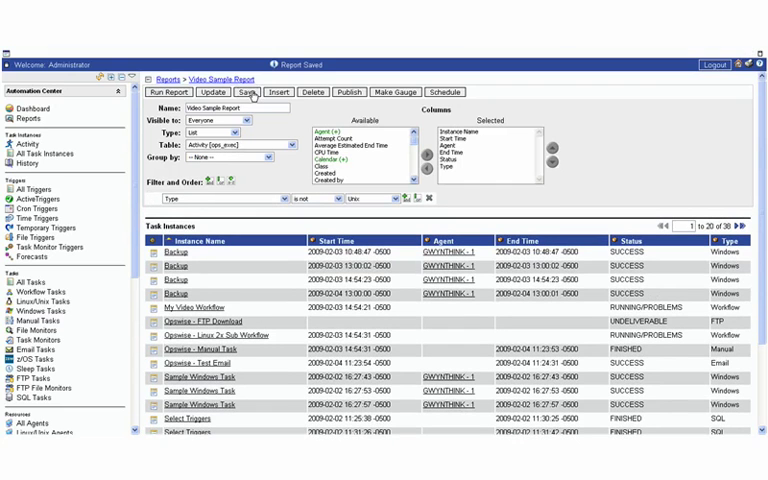
mouse_move(265, 245)
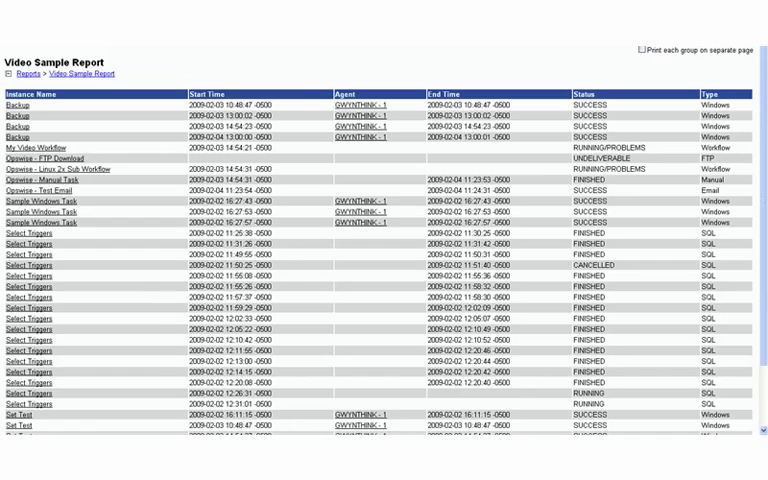
mouse_move(639, 59)
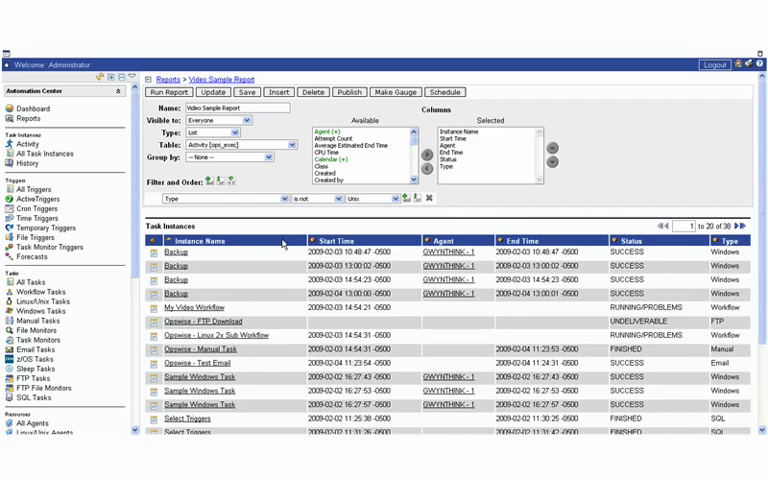
mouse_move(288, 242)
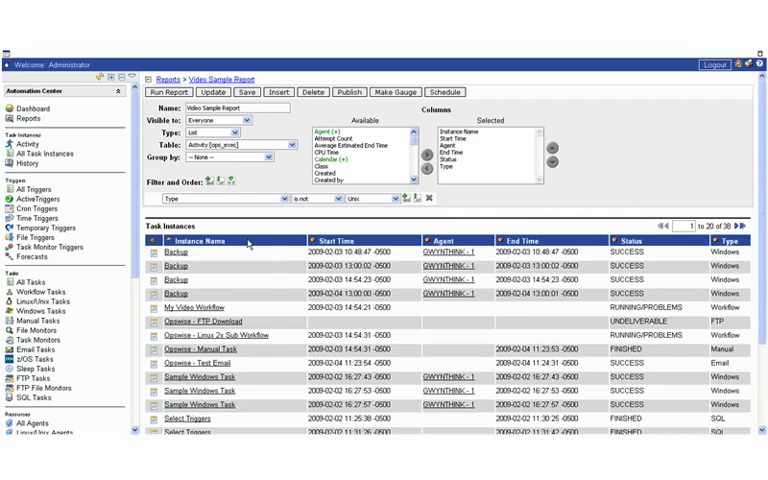
left_click(190, 240)
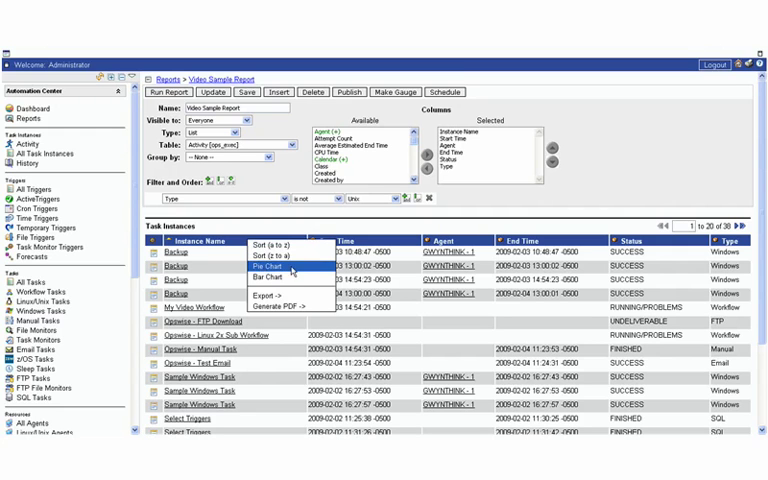
mouse_move(307, 295)
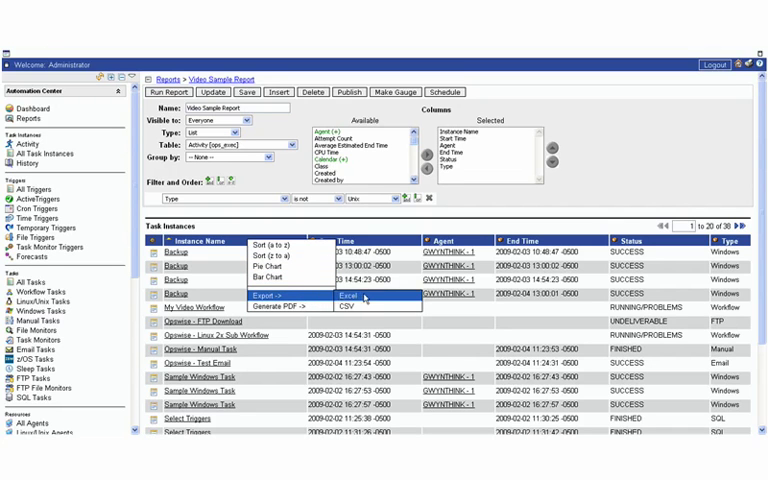
mouse_move(290, 302)
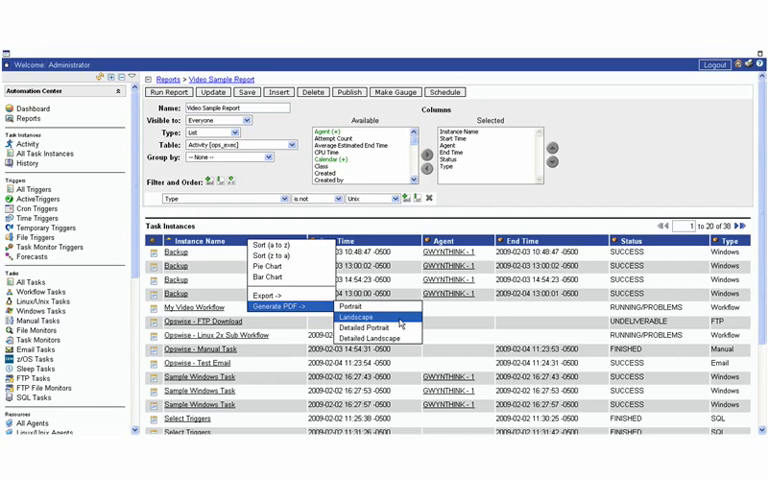
mouse_move(375, 337)
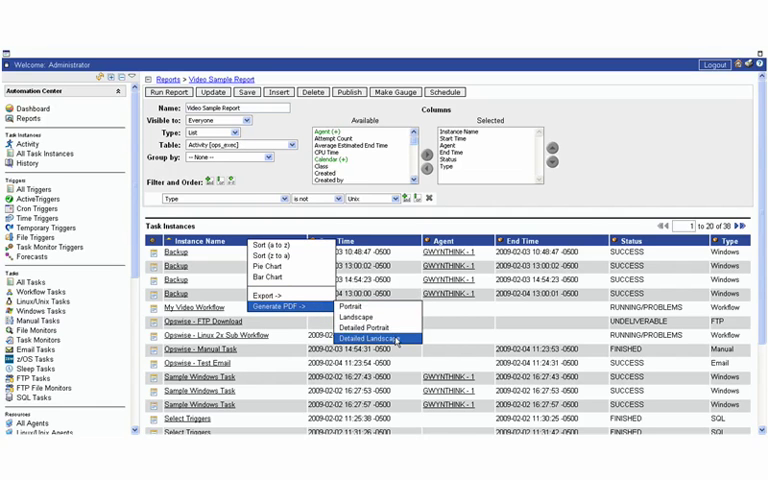
left_click(380, 341)
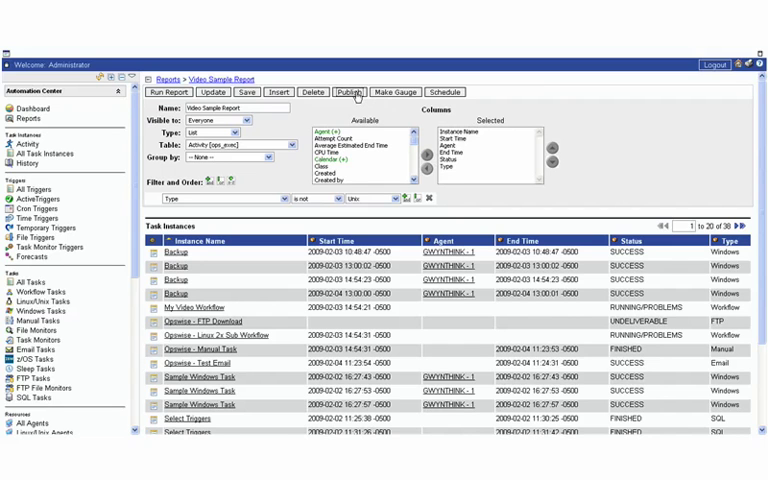
Step: Publish the Video Sample Report to obtain its public viewing URL
left_click(348, 91)
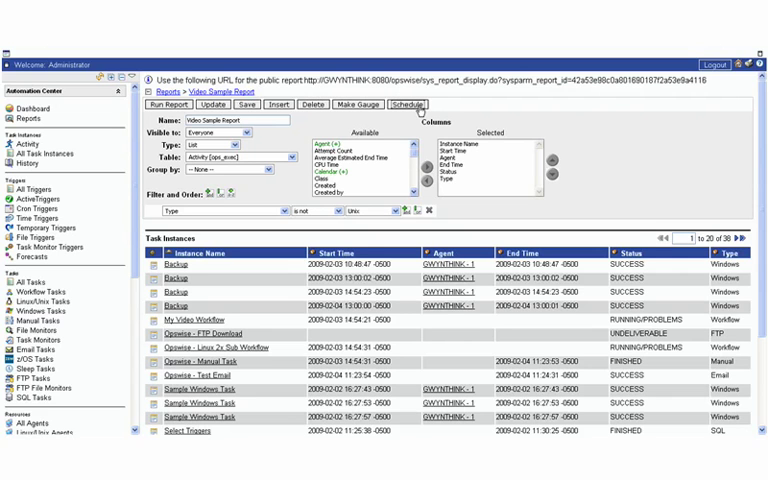
Step: Schedule a daily 7:00 email with subject 'My Daily Report' and detail included
left_click(408, 104)
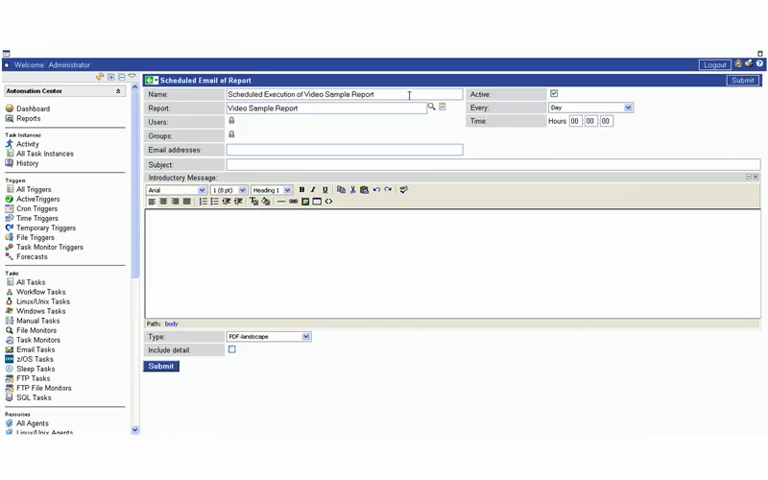
mouse_move(236, 361)
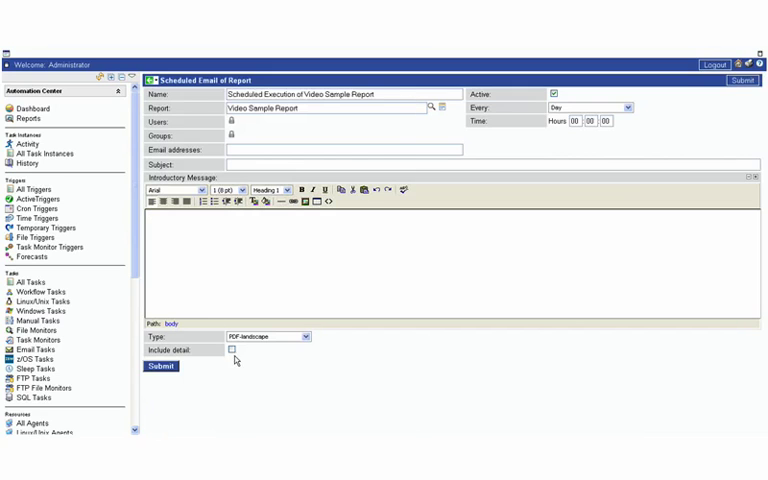
mouse_move(247, 310)
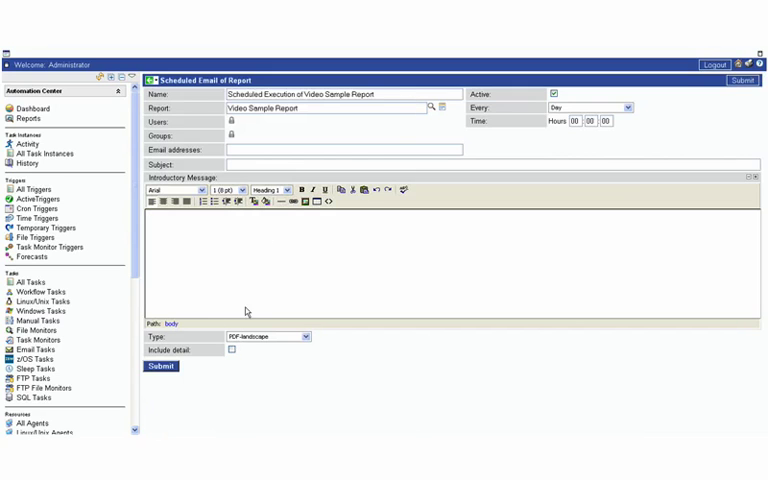
left_click(240, 149)
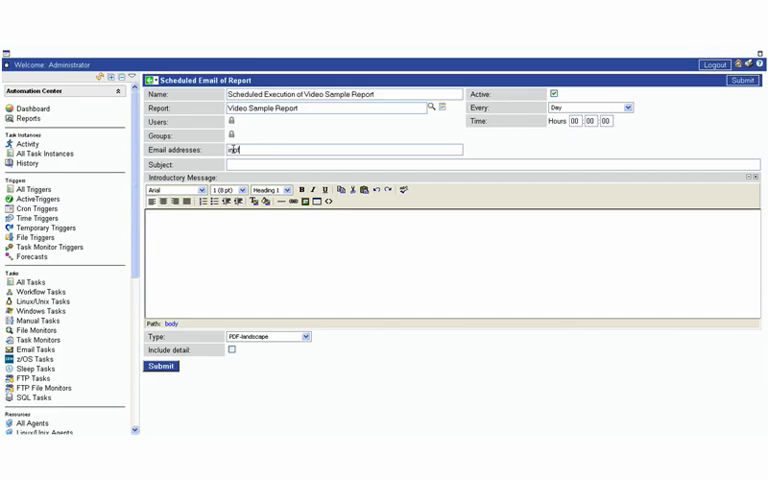
type("@opswise.com")
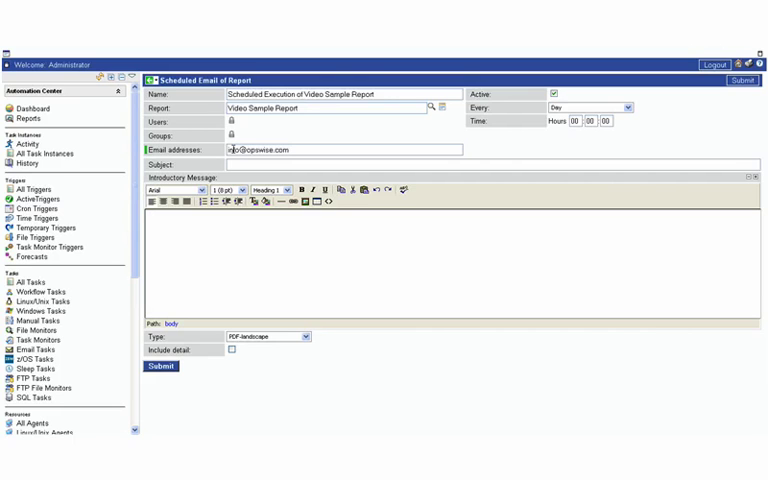
type("My Call")
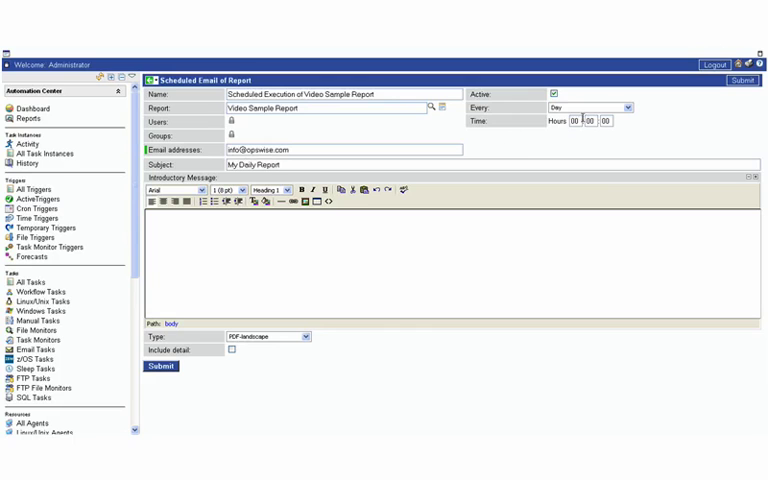
type("7")
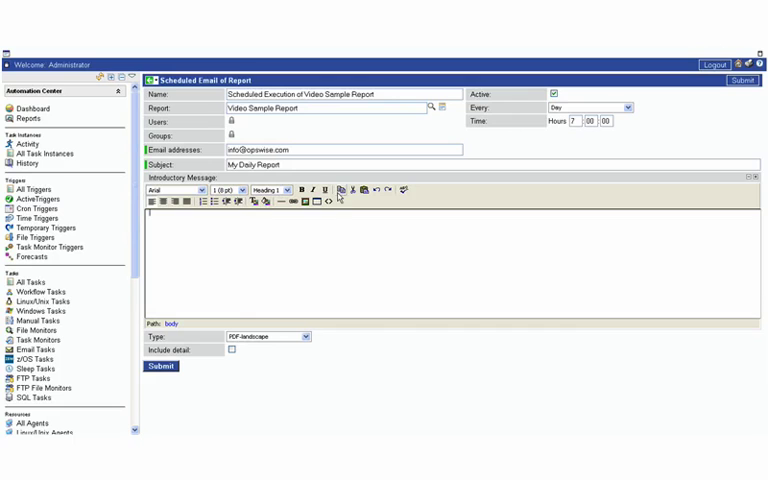
left_click(303, 336)
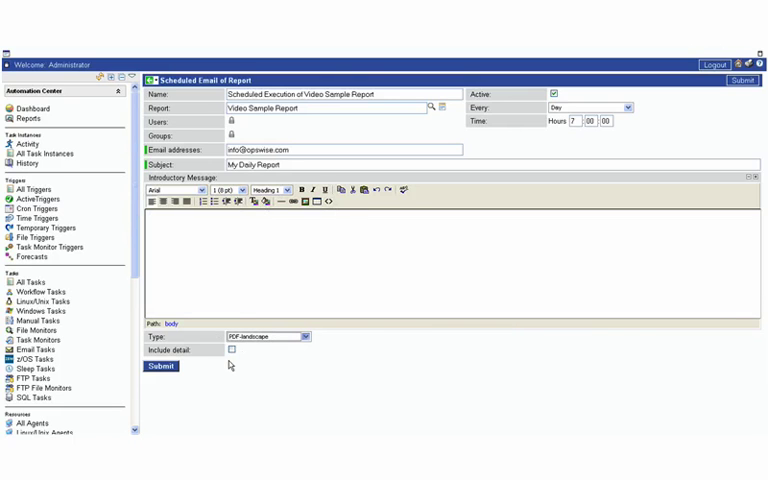
left_click(231, 349)
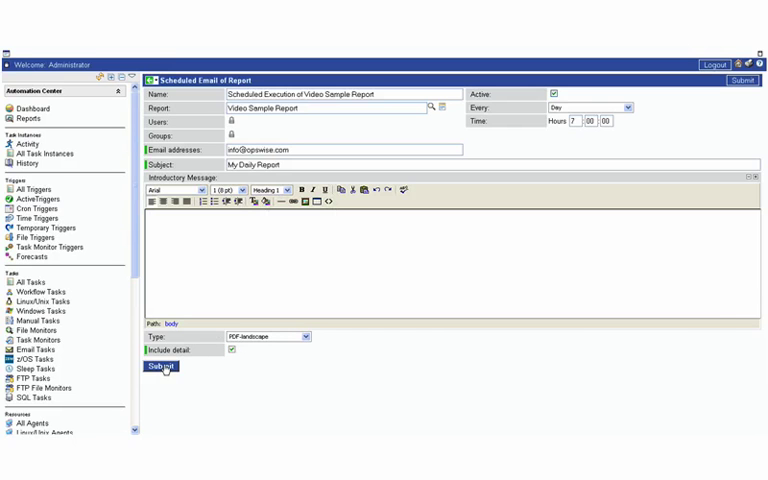
left_click(160, 367)
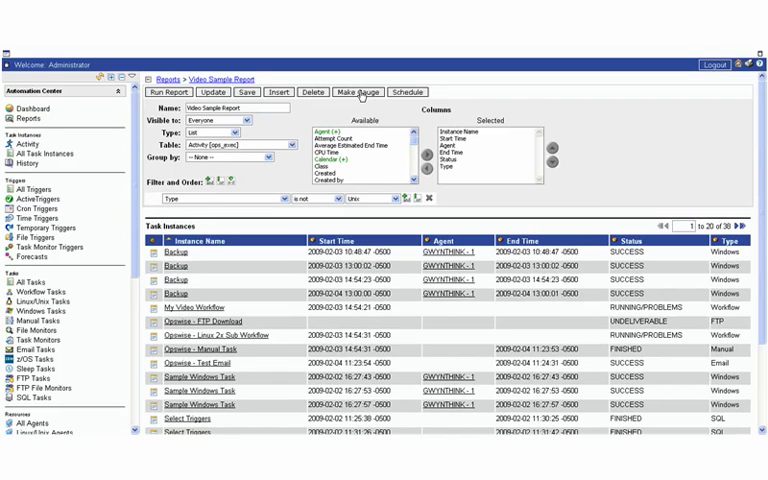
mouse_move(359, 91)
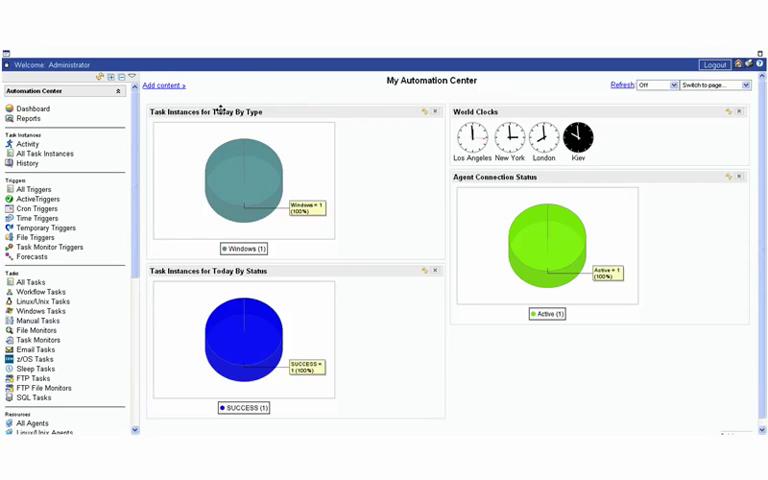
Step: Add the Gauges > Activity > Video Sample Report gauge to the dashboard
left_click(159, 85)
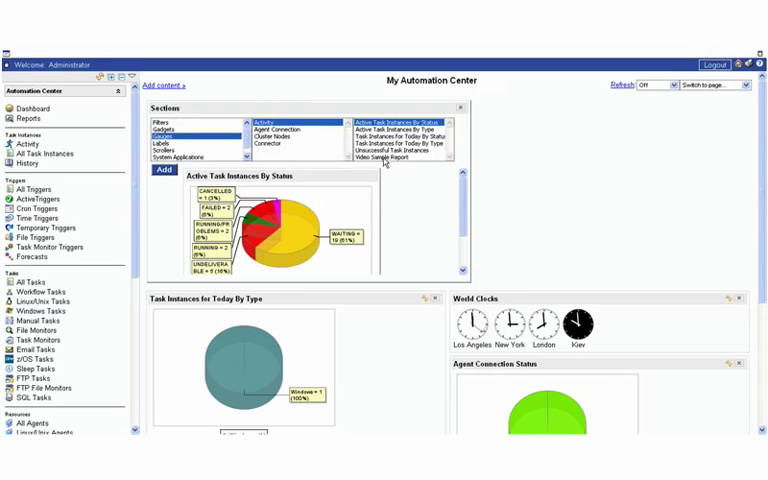
left_click(392, 157)
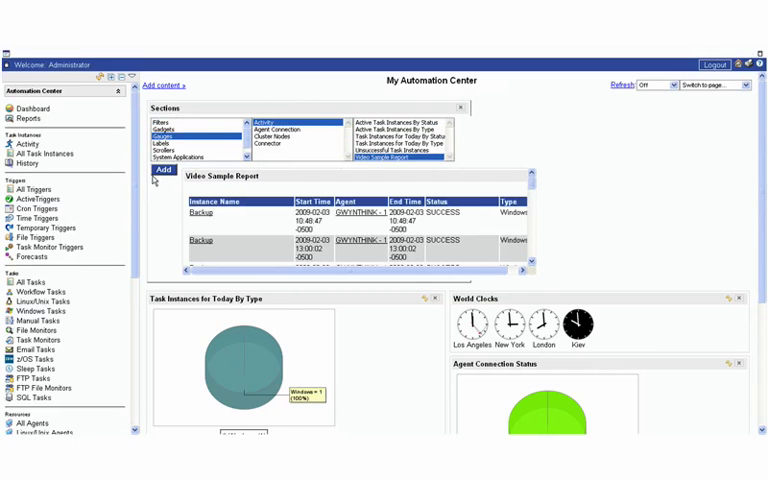
left_click(163, 170)
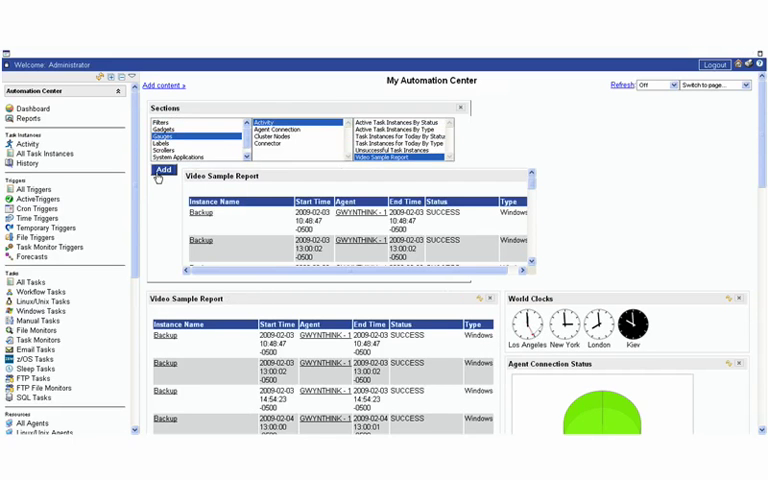
mouse_move(467, 112)
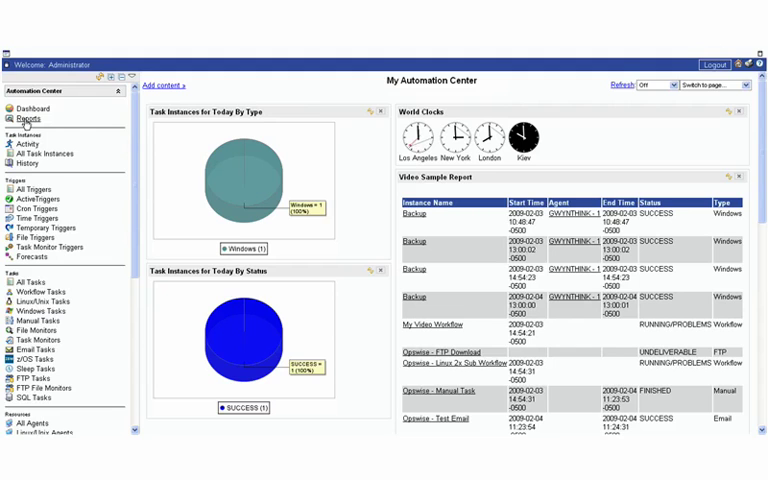
mouse_move(224, 87)
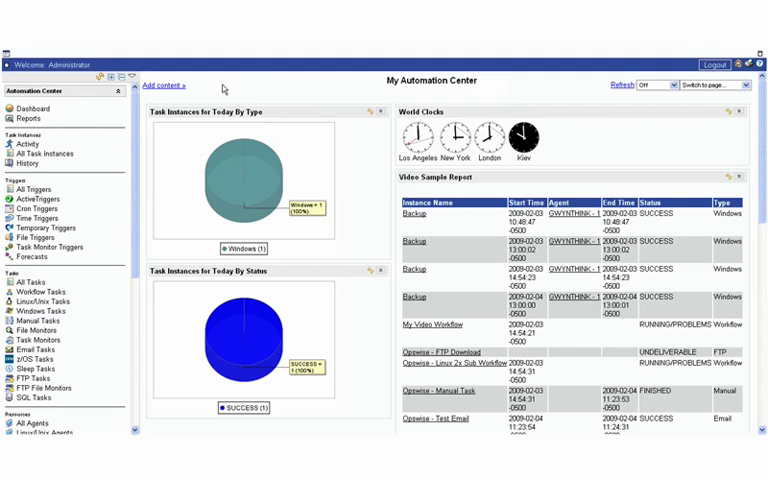